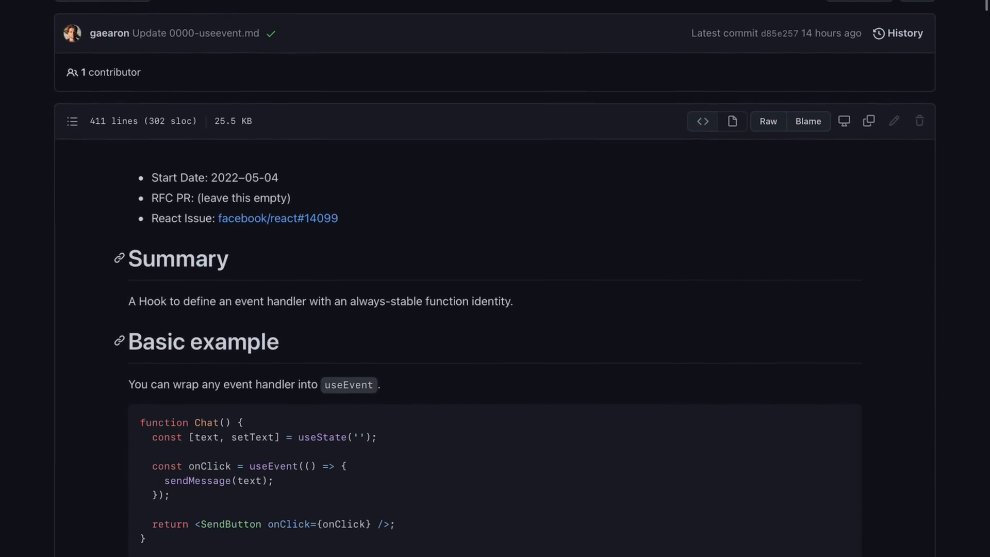
scroll("down", 3)
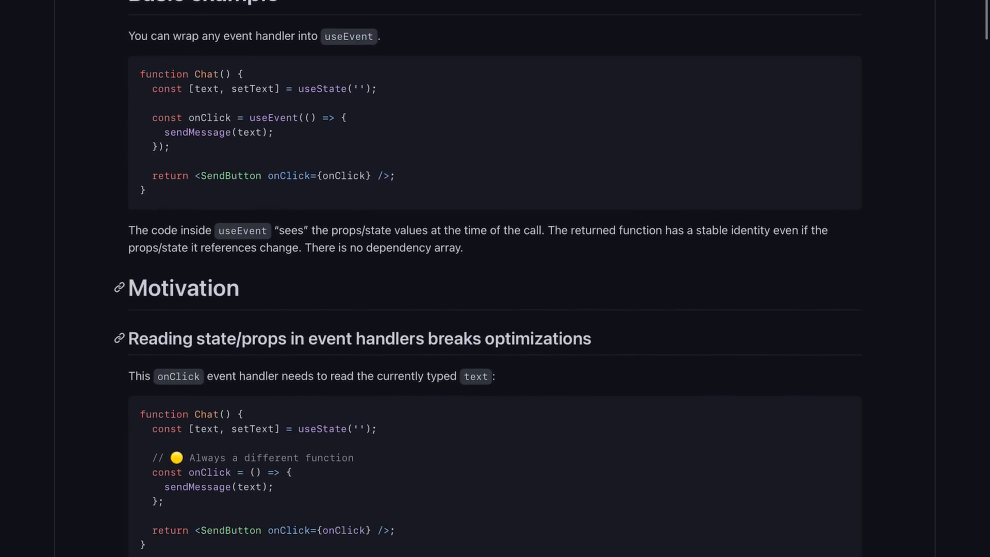
scroll("down", 3)
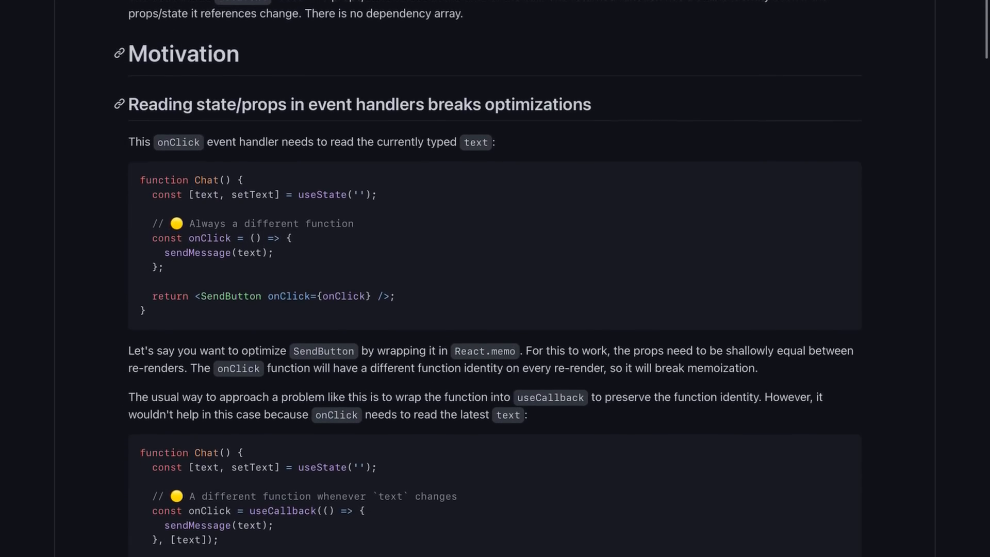
scroll("down", 3)
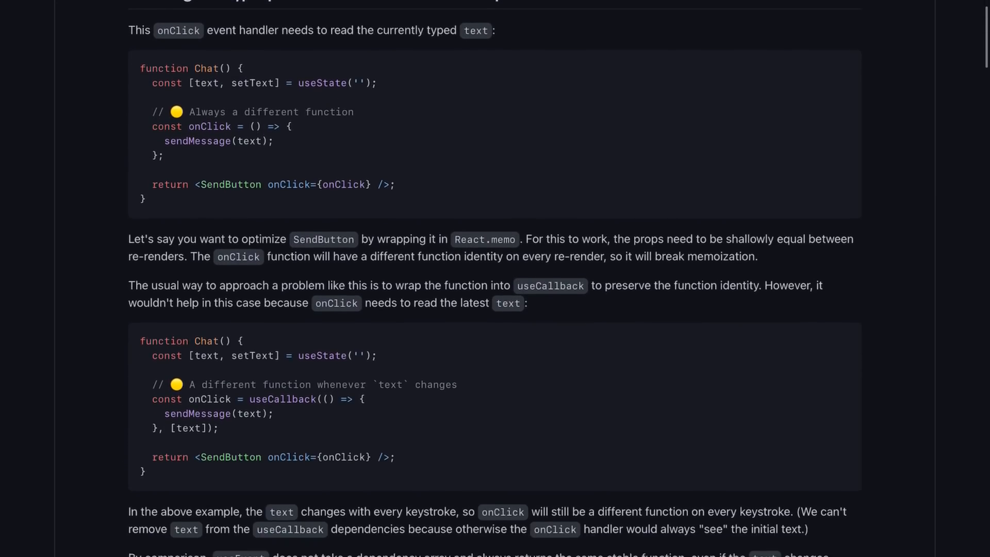